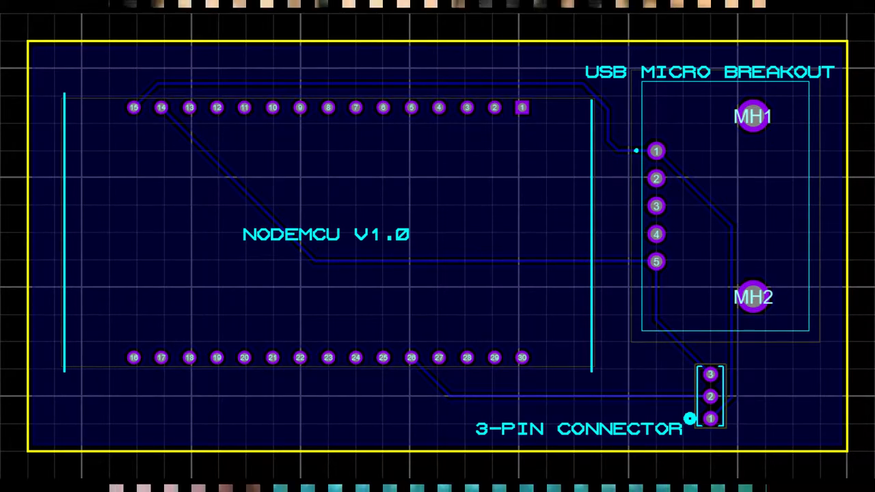
- Scan Device Manager for hardware changes to find the board under Other devices
key("alt+tab")
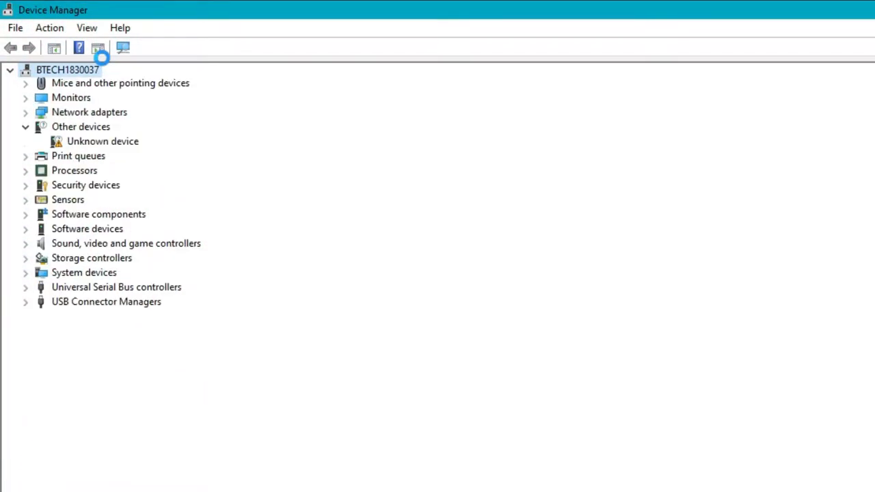
left_click(122, 48)
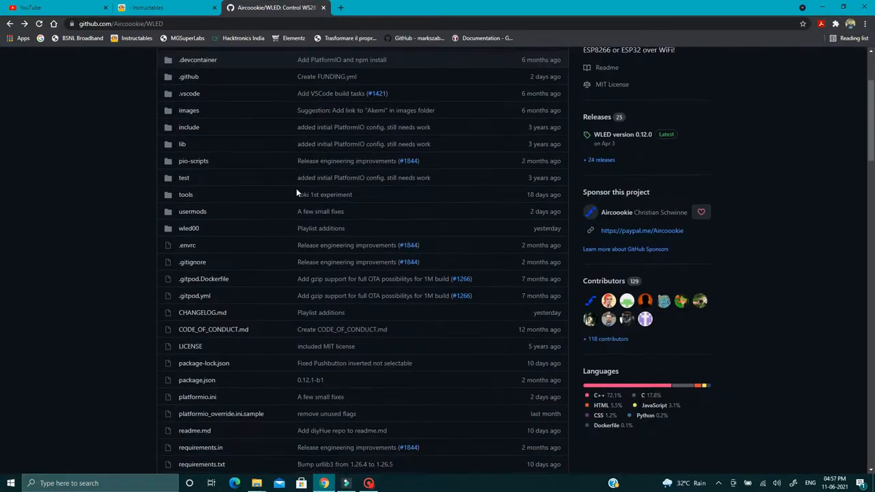
- Download WLED_0.12.0_ESP8266.bin from the WLED 0.12.0 release assets
scroll("up", 3)
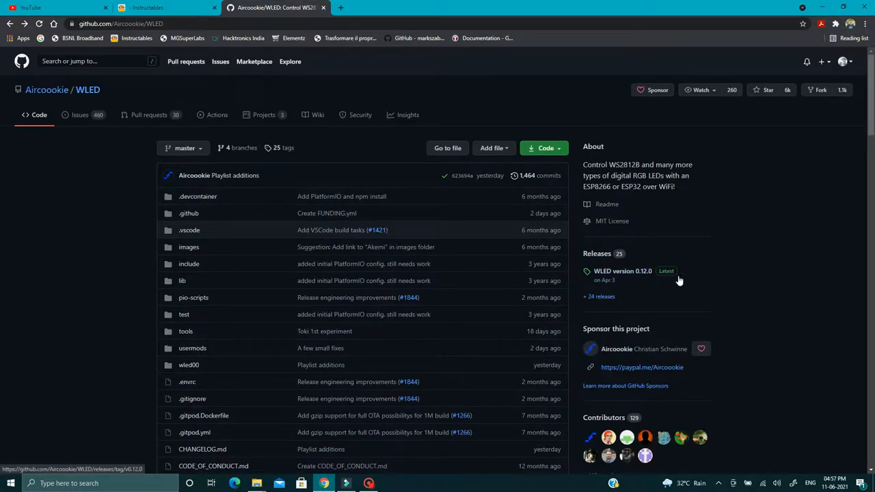
left_click(622, 271)
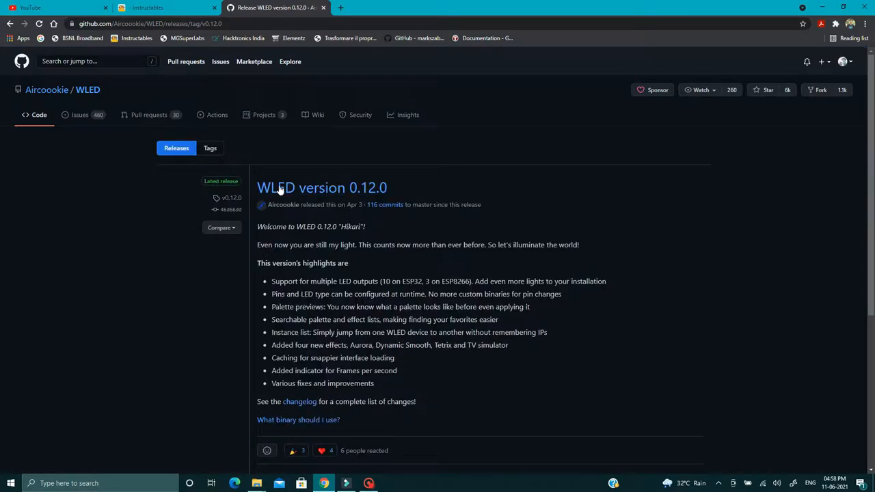
scroll("down", 3)
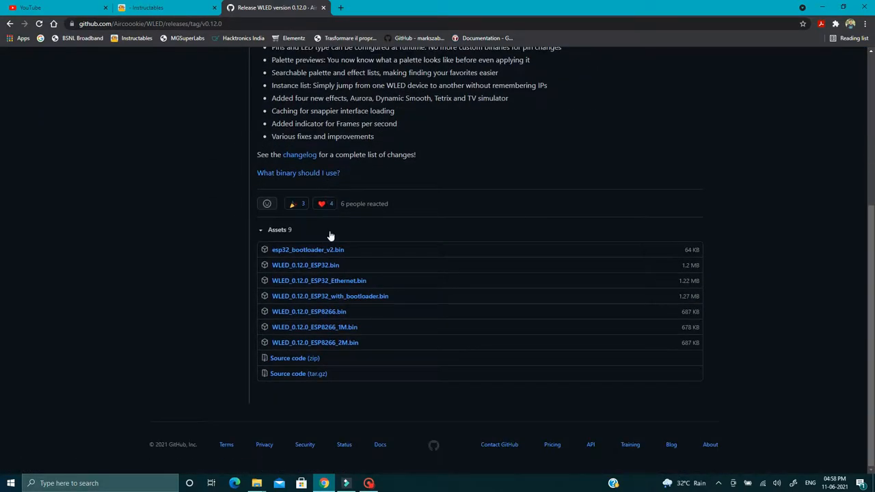
mouse_move(309, 311)
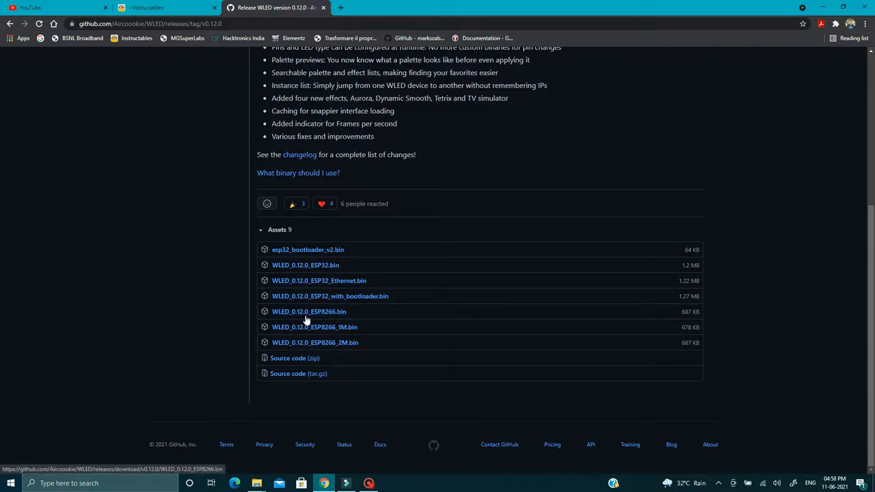
left_click(309, 312)
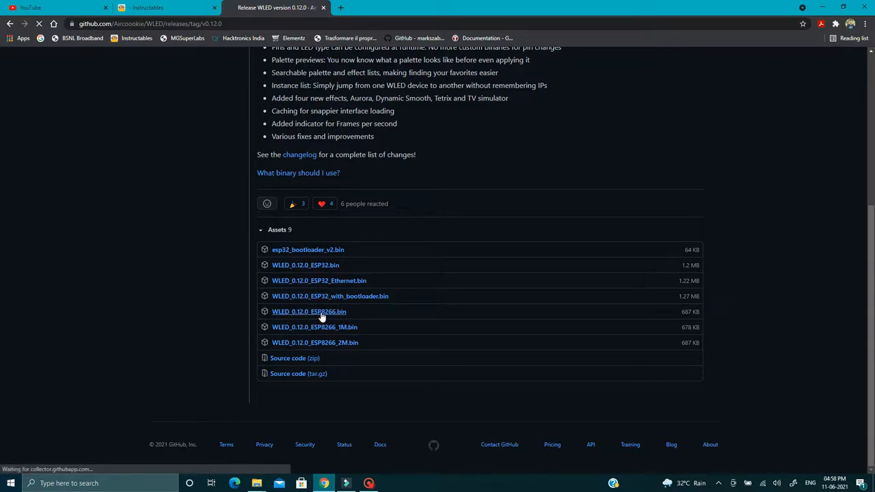
- Go back to the WLED repository and follow the readme's wiki link
left_click(309, 311)
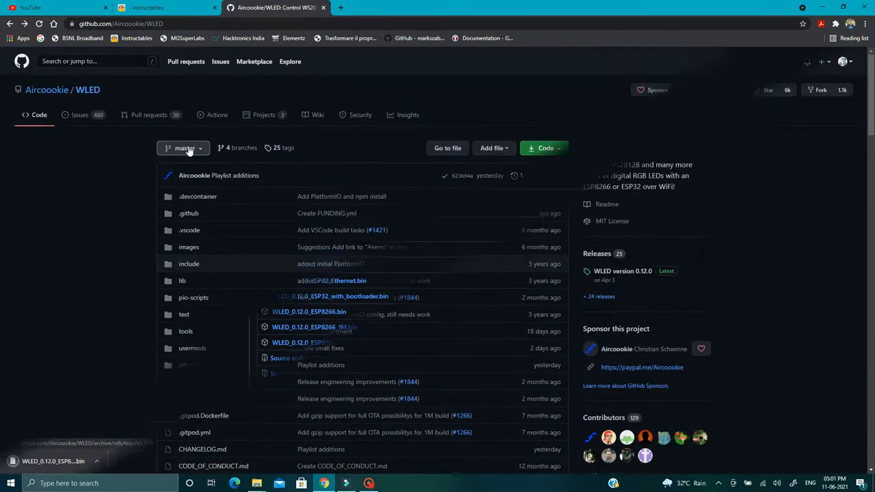
scroll("down", 3)
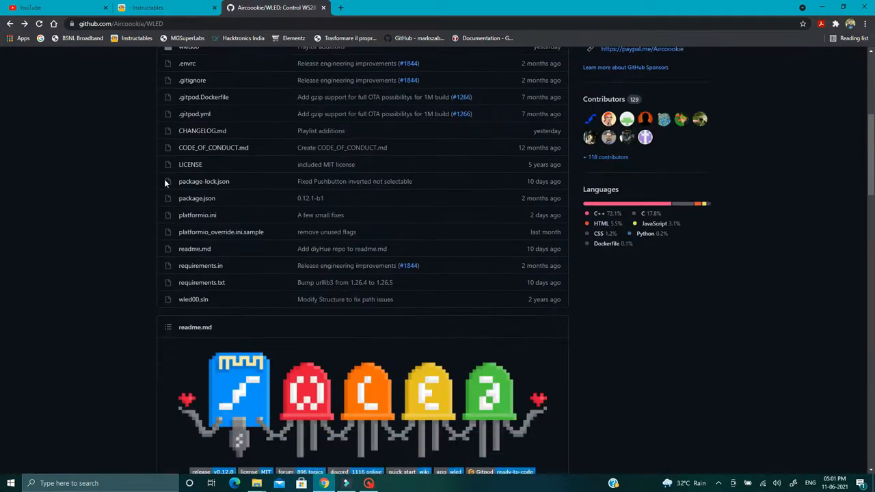
scroll("down", 3)
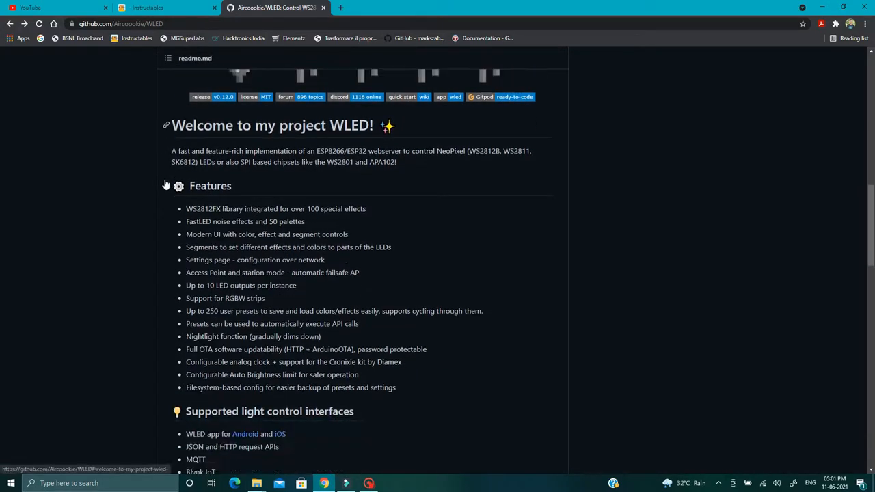
scroll("down", 3)
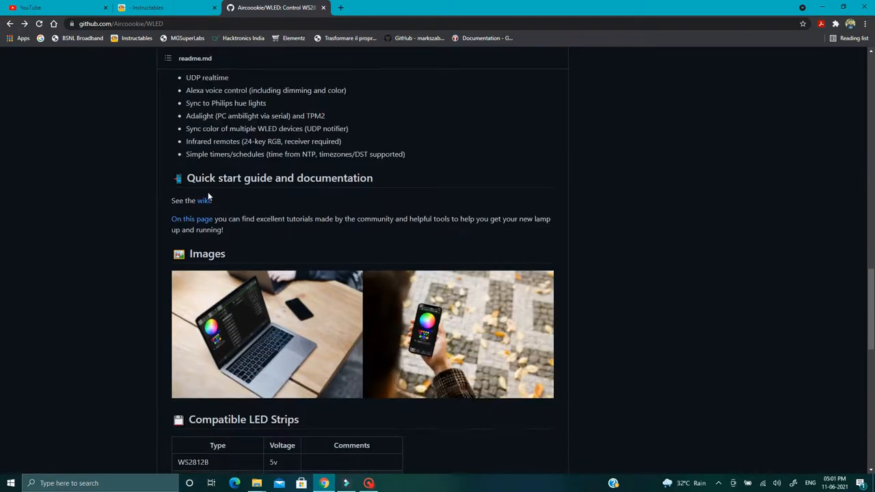
left_click(204, 200)
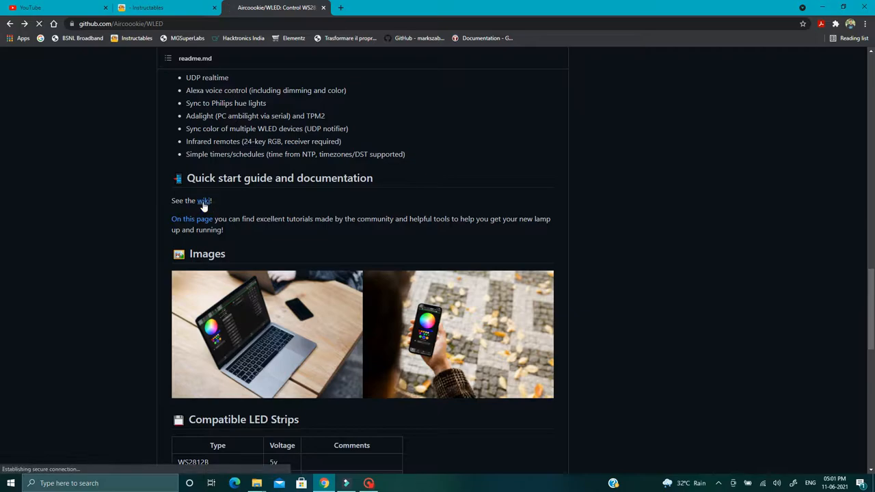
- Open the wiki's 'install release binary' guide
left_click(204, 200)
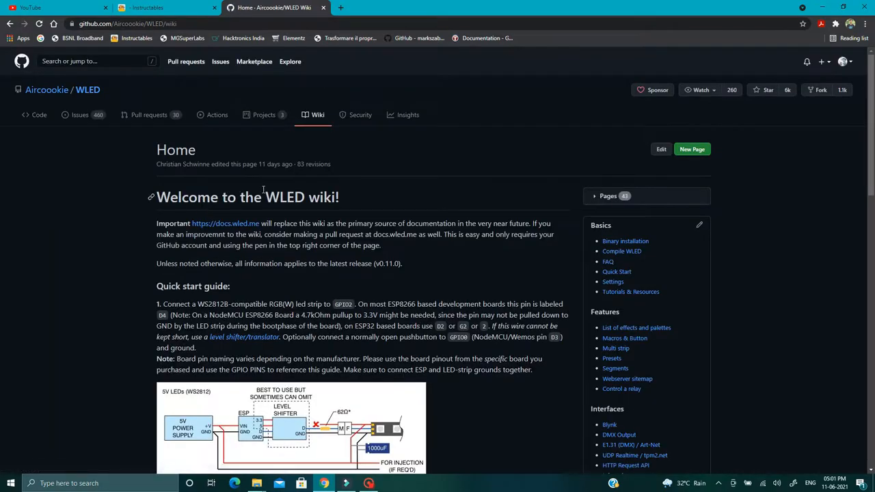
scroll("down", 3)
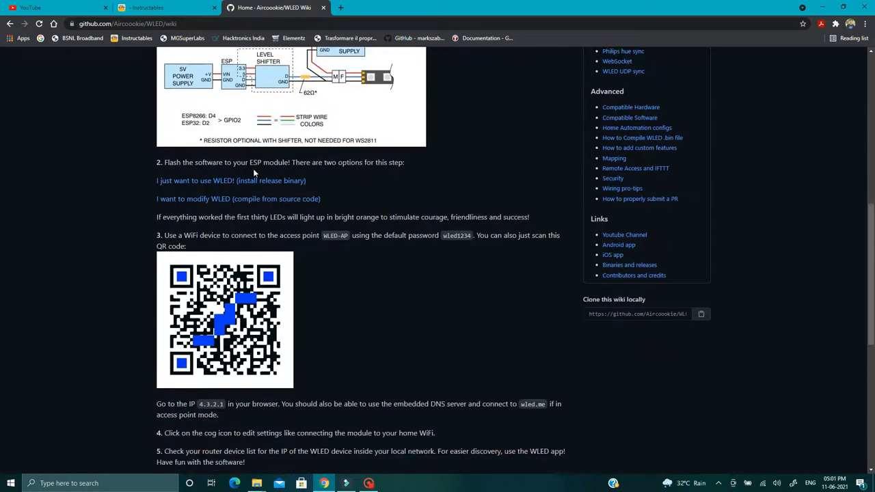
left_click(205, 180)
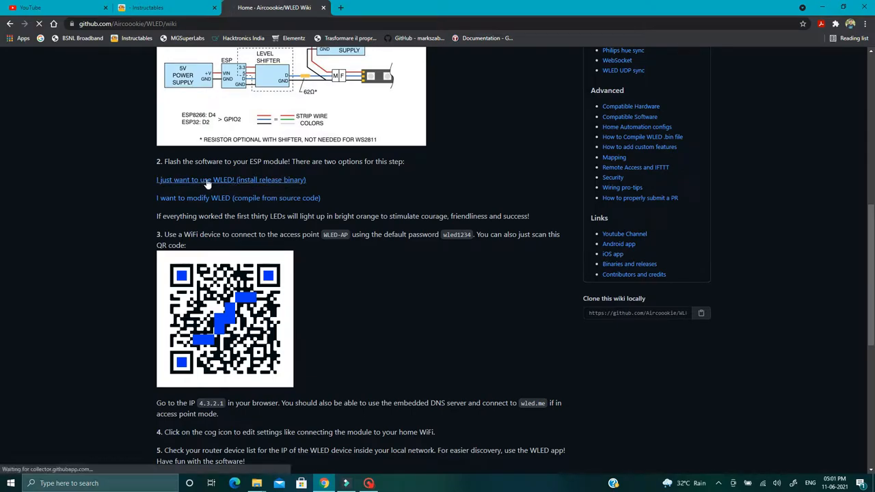
left_click(231, 179)
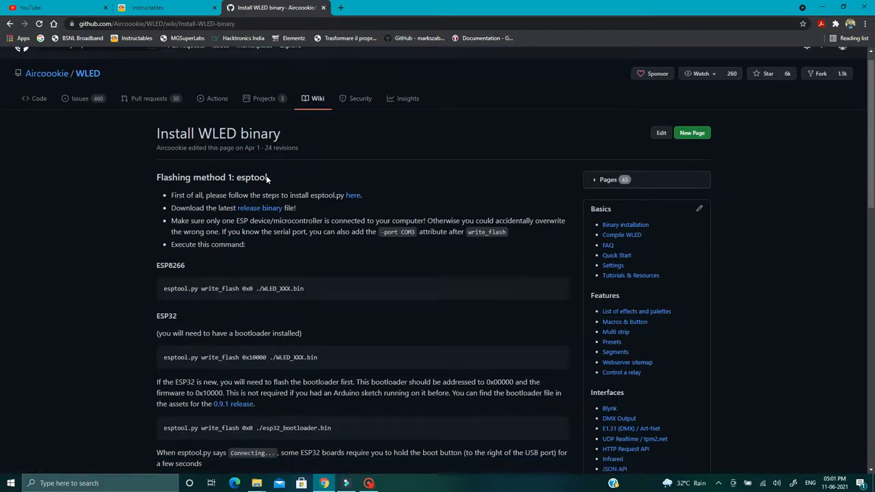
- Open ESPHome-Flasher's GitHub releases and download the 1.3.0 Windows executable
scroll("down", 3)
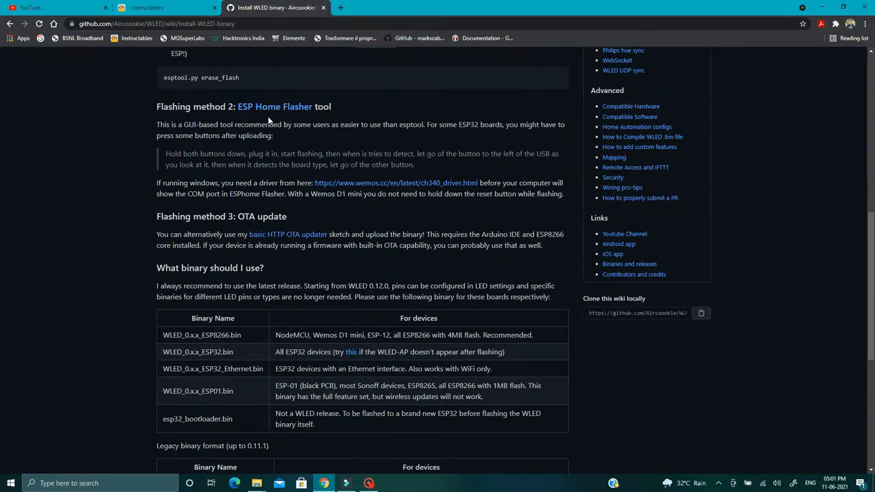
left_click(275, 106)
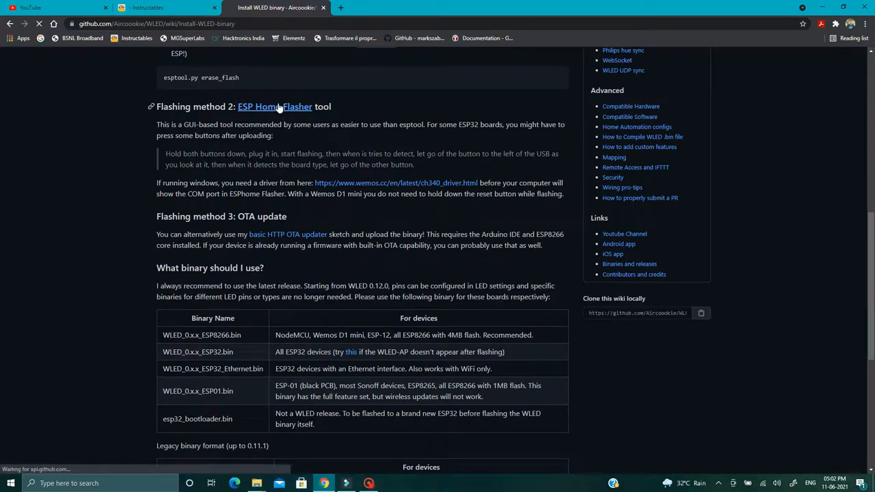
left_click(275, 107)
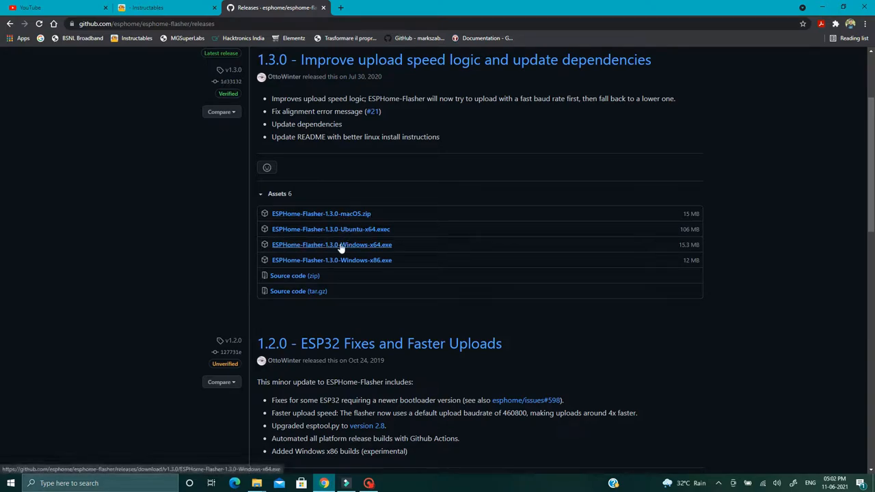
mouse_move(332, 260)
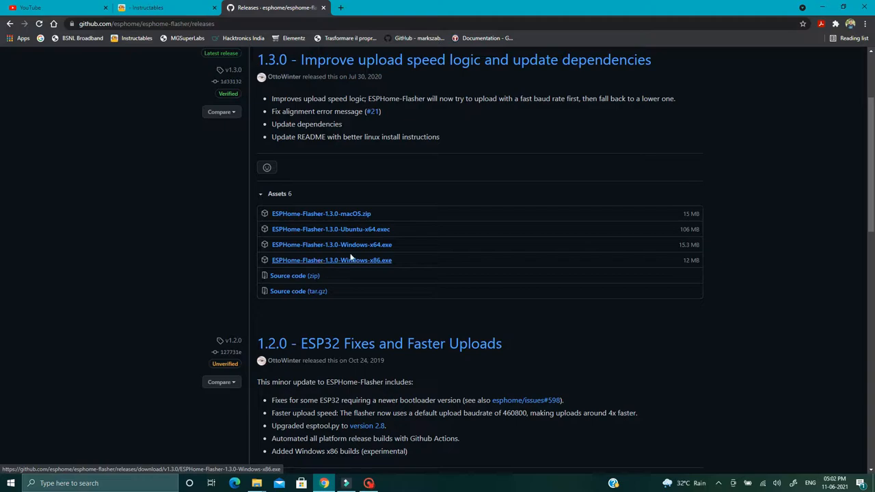
left_click(332, 245)
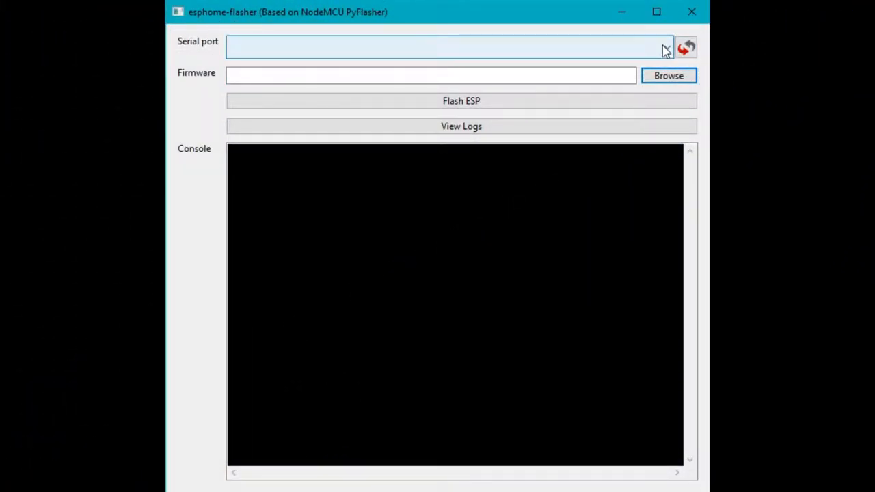
- Reload the serial port list and select COM15 as the port
left_click(667, 47)
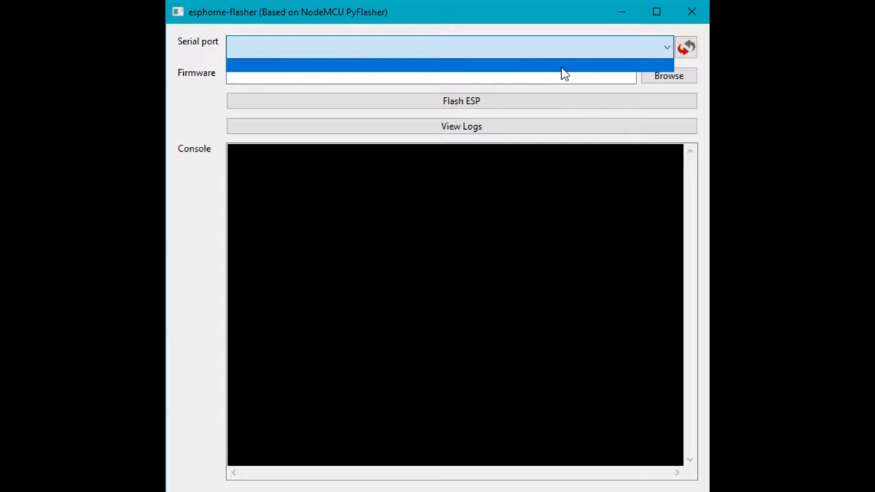
left_click(686, 47)
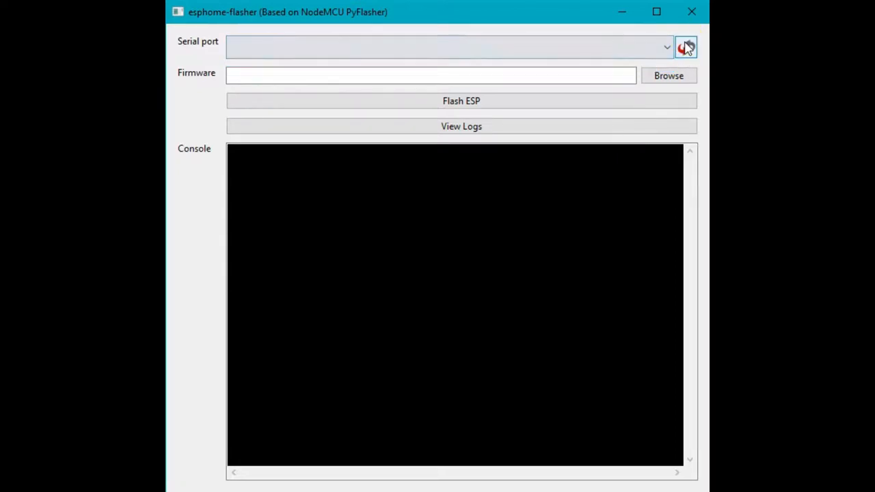
mouse_move(686, 46)
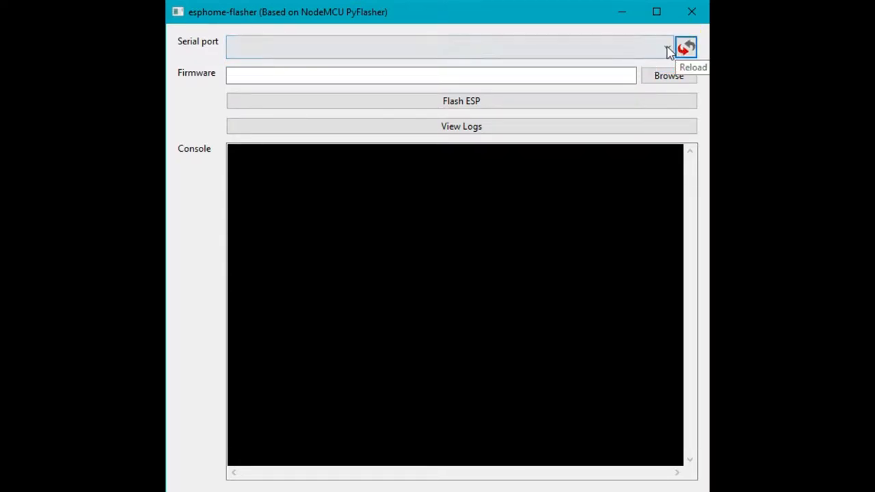
left_click(667, 47)
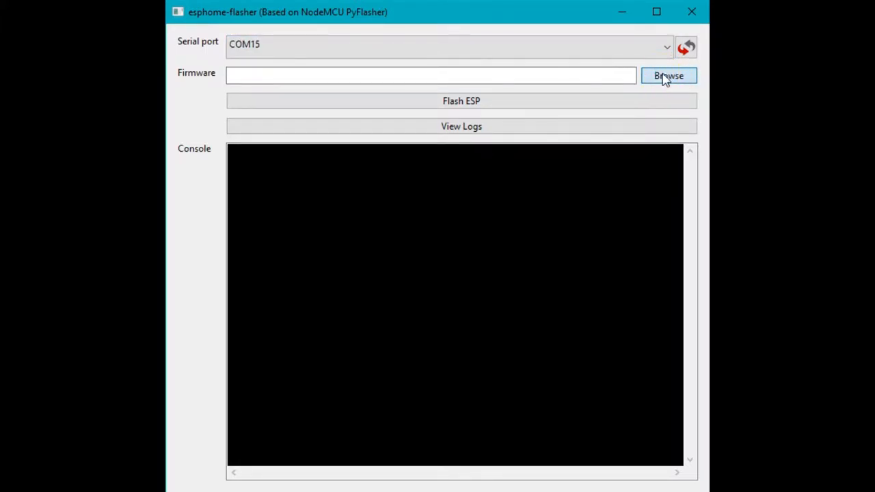
- Browse to Downloads and choose WLED_0.12.0_ESP8266.bin as the firmware
left_click(669, 76)
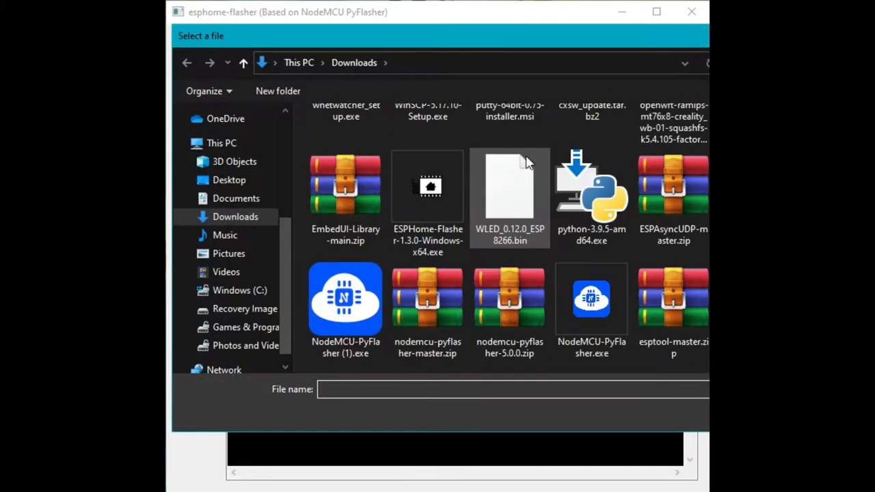
left_click(509, 195)
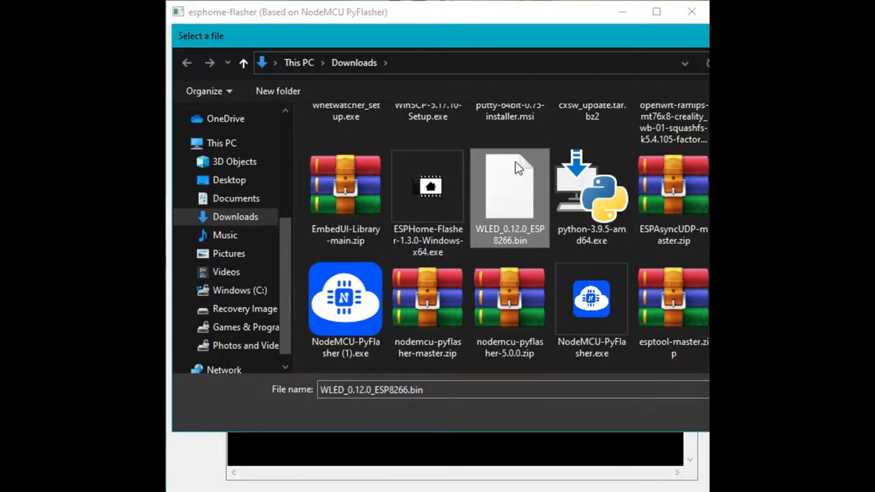
double_click(509, 186)
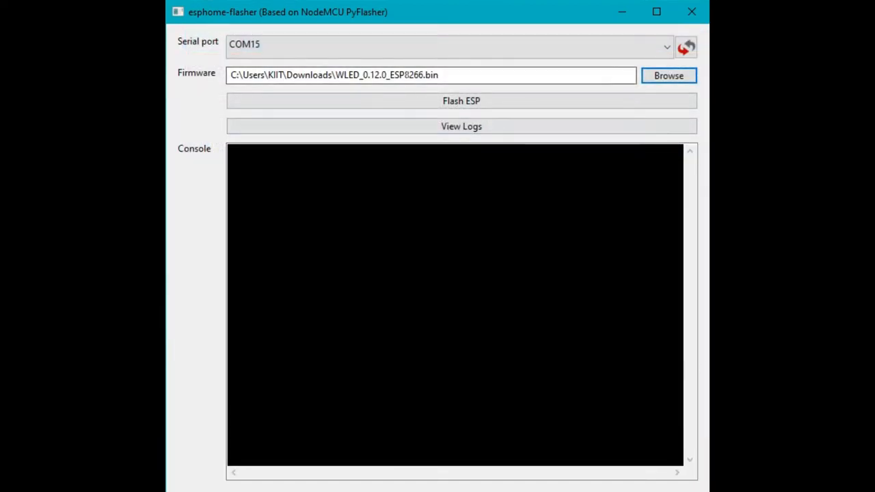
mouse_move(462, 101)
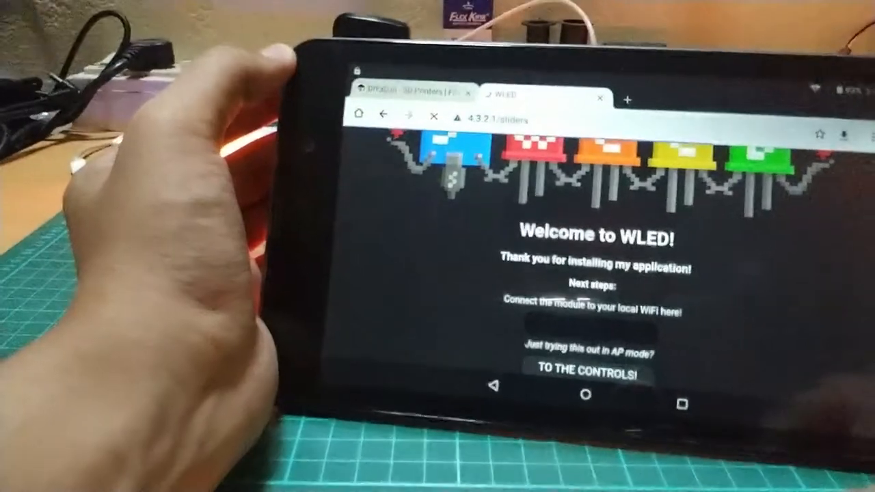
- Enter the WLED controls and select the third colour slot
left_click(585, 374)
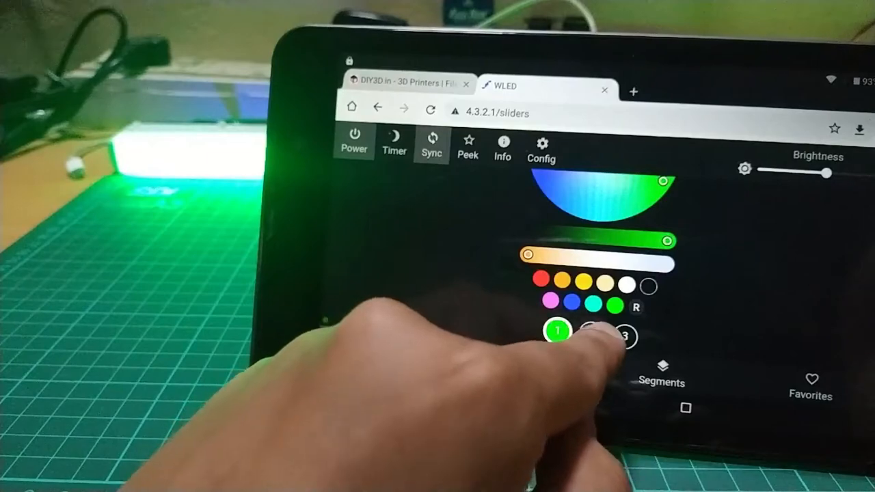
left_click(588, 332)
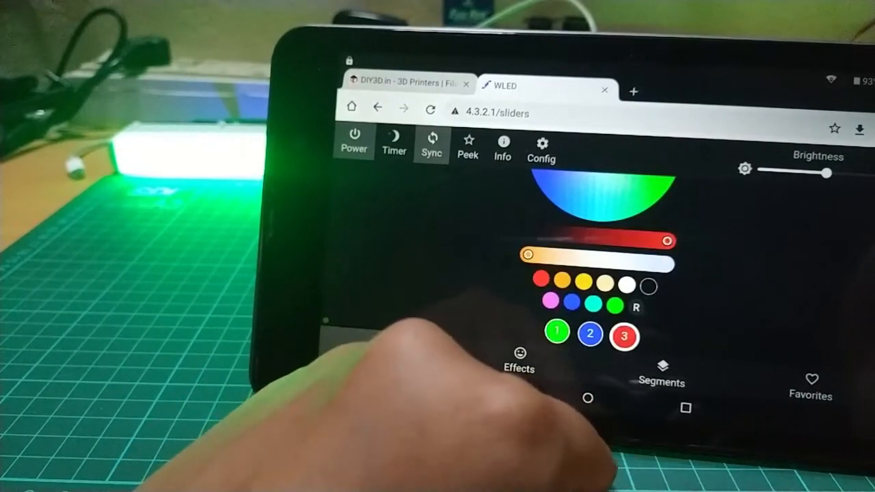
- Try the Bouncing Balls, Breathe and Drip effects on the light stick
left_click(518, 359)
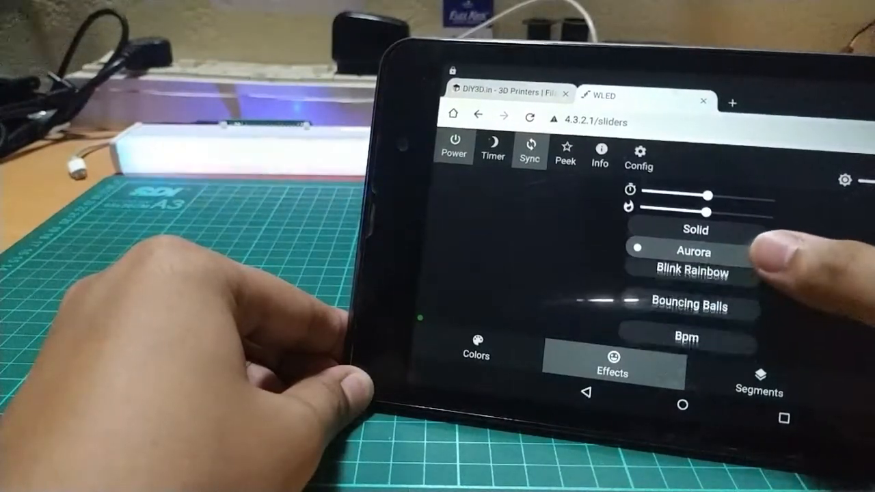
left_click(693, 307)
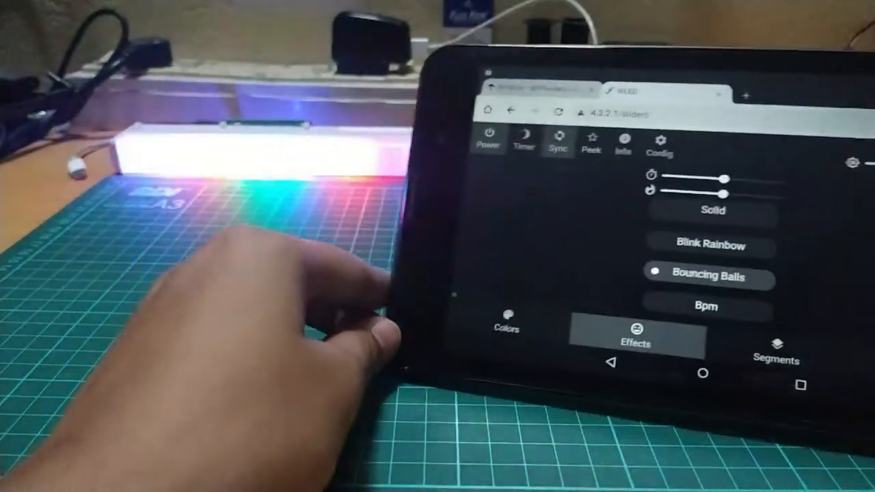
scroll("down", 3)
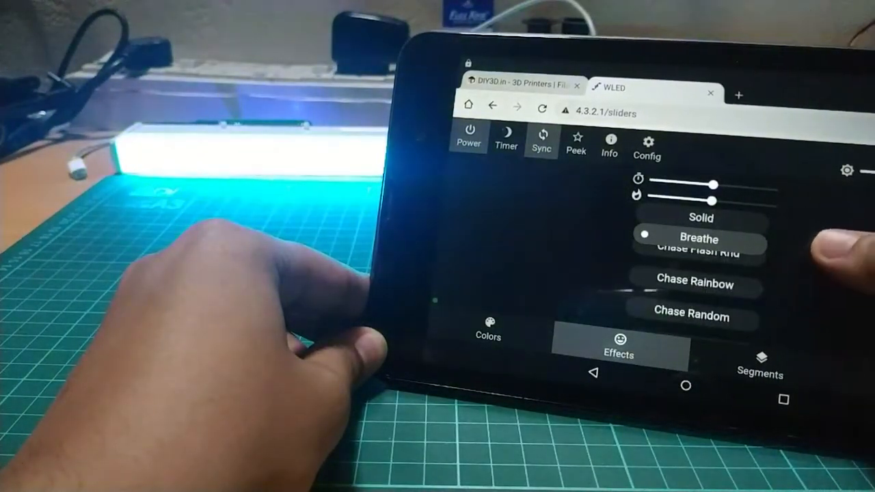
scroll("down", 3)
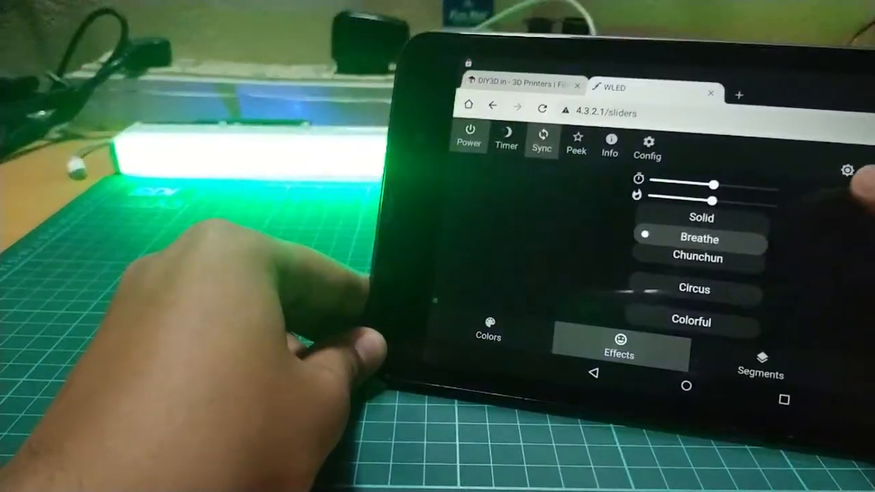
left_click(694, 288)
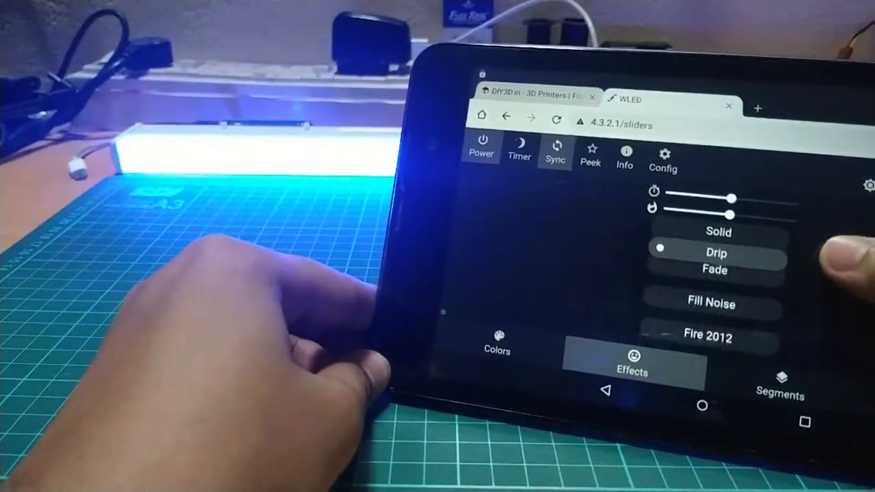
left_click(707, 336)
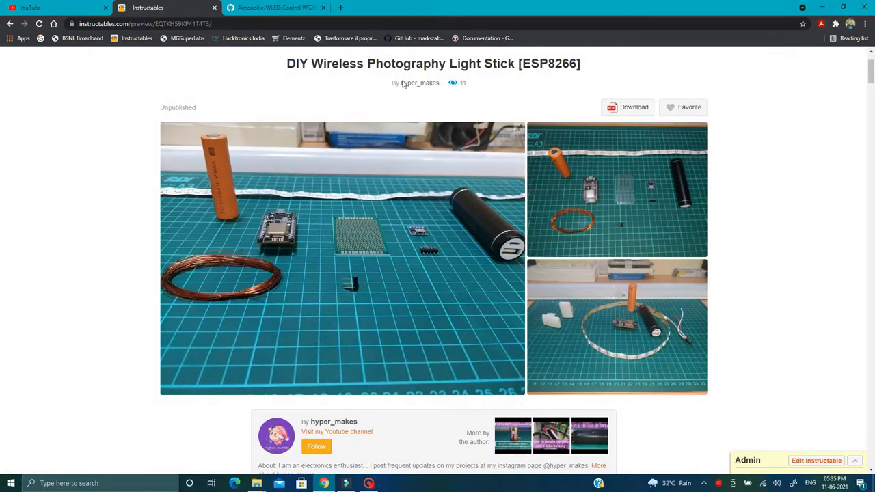
- Scroll the Instructables light stick post past the supplies list to Step 1
scroll("down", 3)
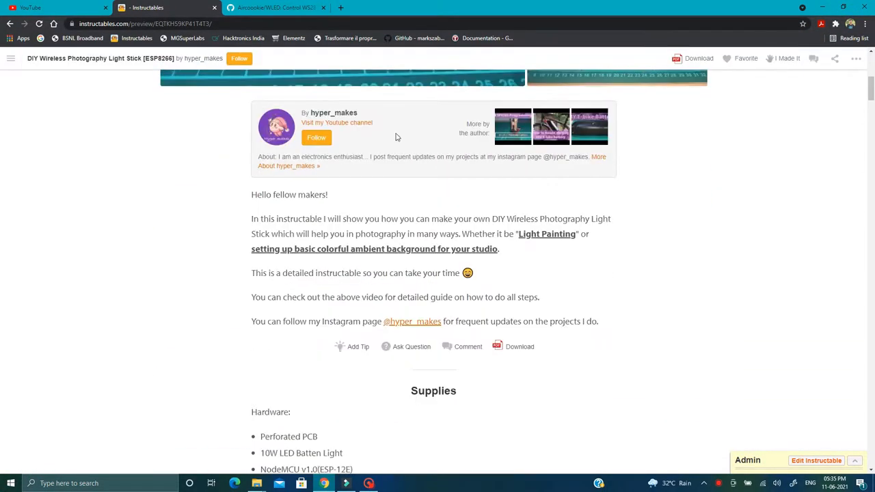
scroll("down", 3)
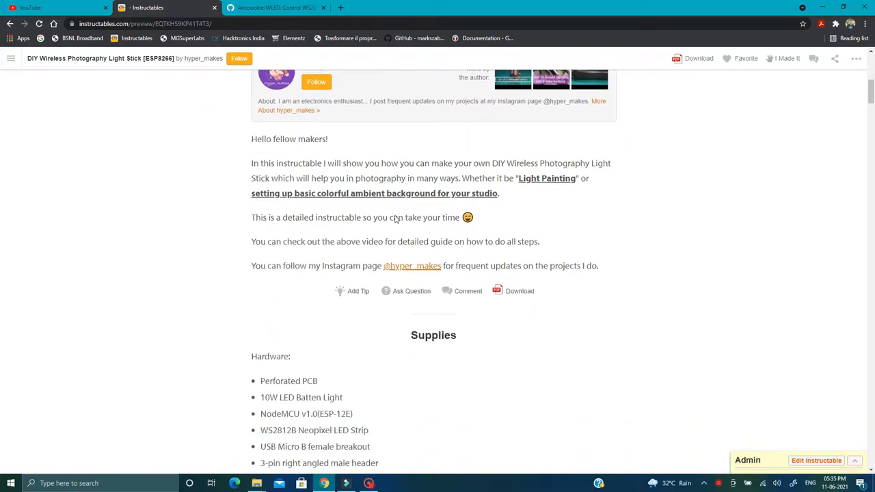
scroll("down", 3)
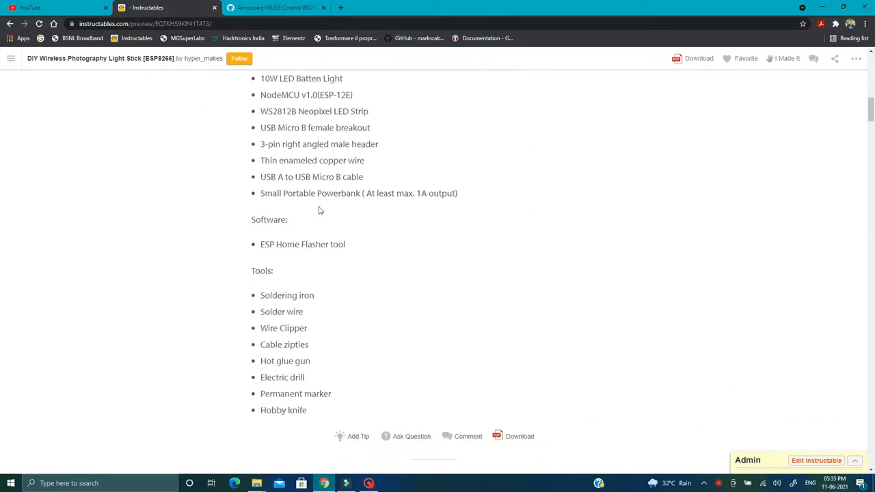
scroll("down", 3)
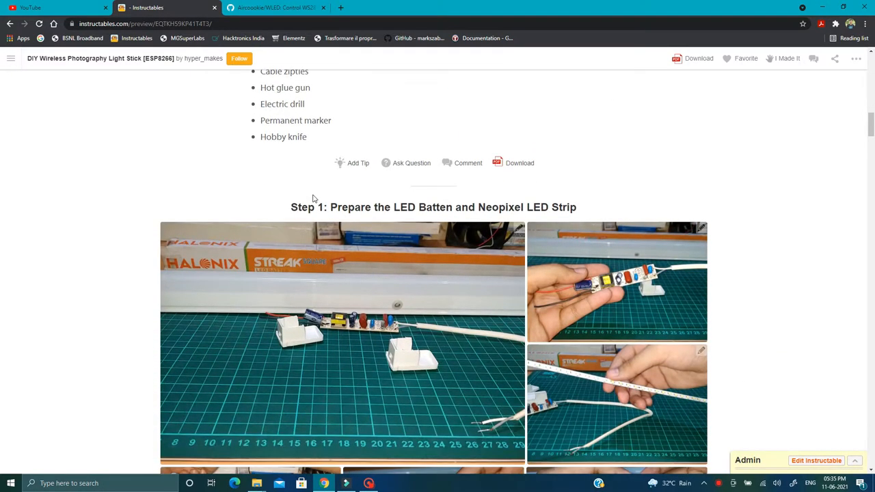
scroll("down", 3)
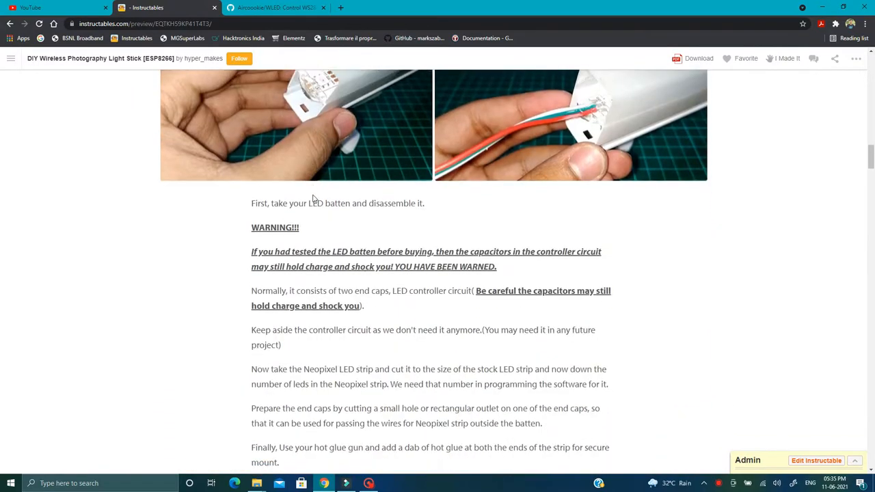